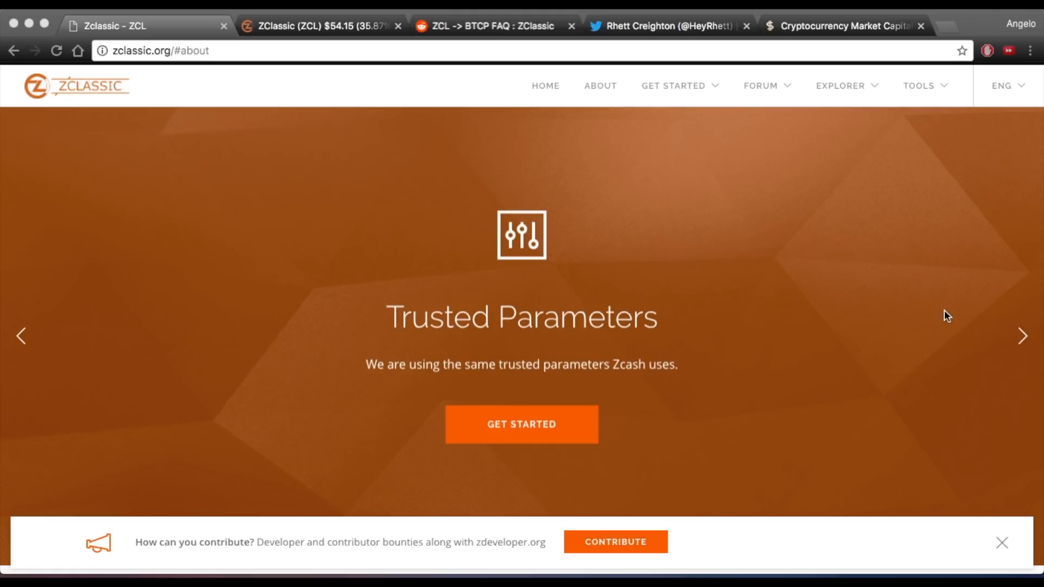
Scroll past the hero slider to the ZCLASSIC description of the Zcash fork without the 20% fee.
{"action": "scroll", "scroll_direction": "down", "scroll_amount": 3}
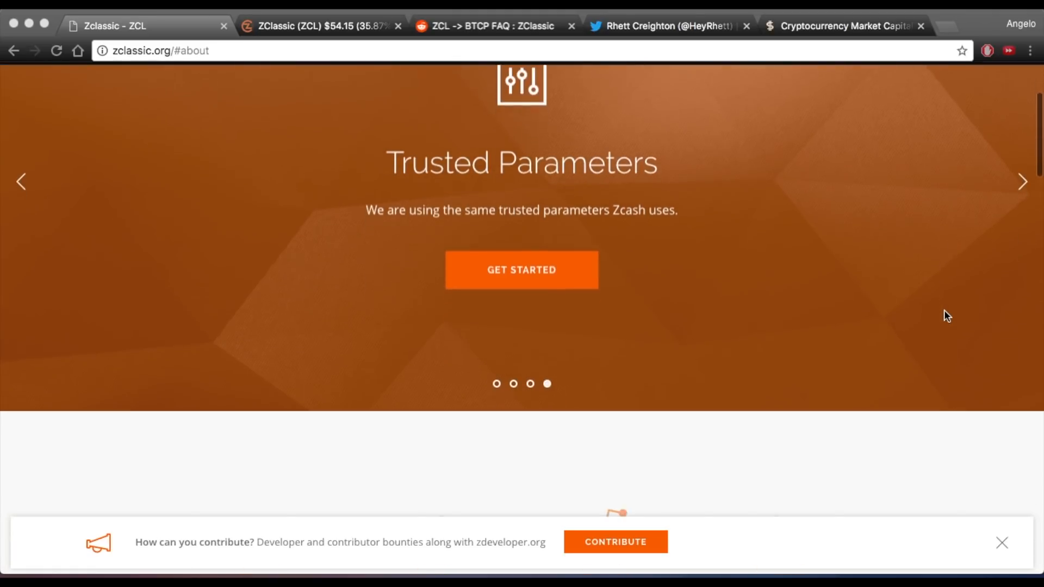
{"action": "scroll", "scroll_direction": "down", "scroll_amount": 3}
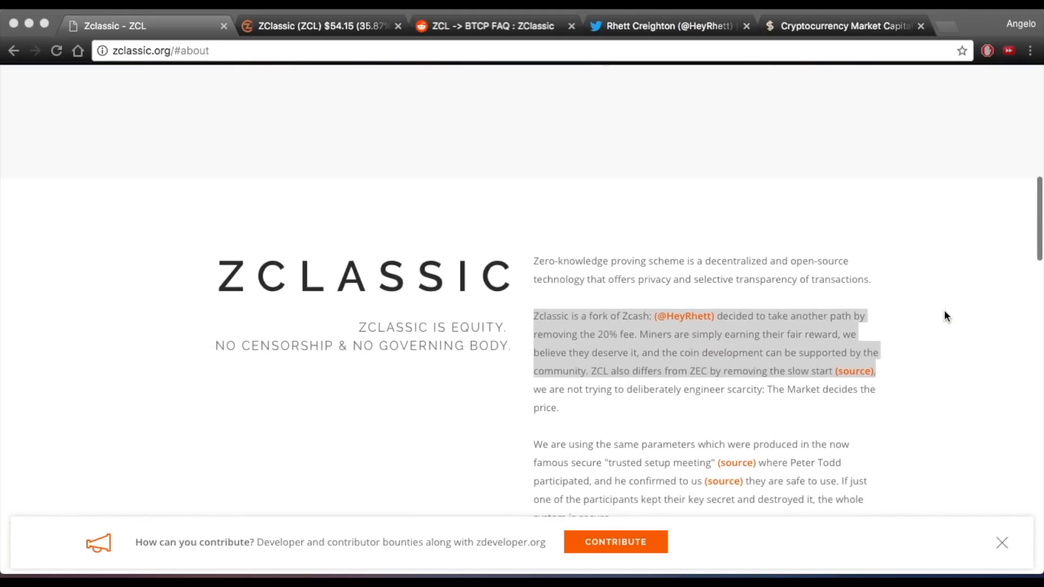
{"action": "scroll", "scroll_direction": "down", "scroll_amount": 3}
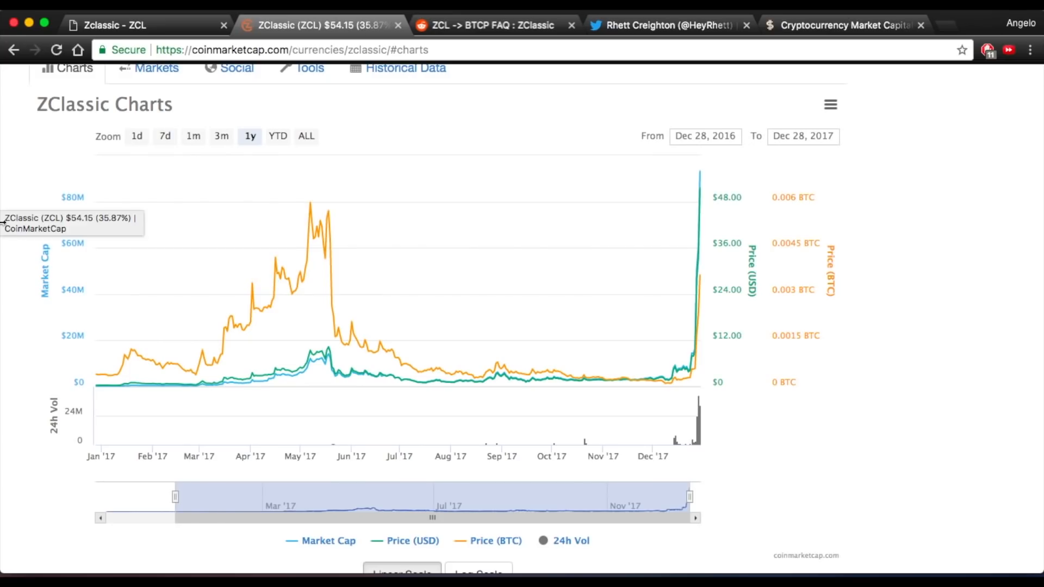
{"action": "mouse_move", "coordinate": [124, 383]}
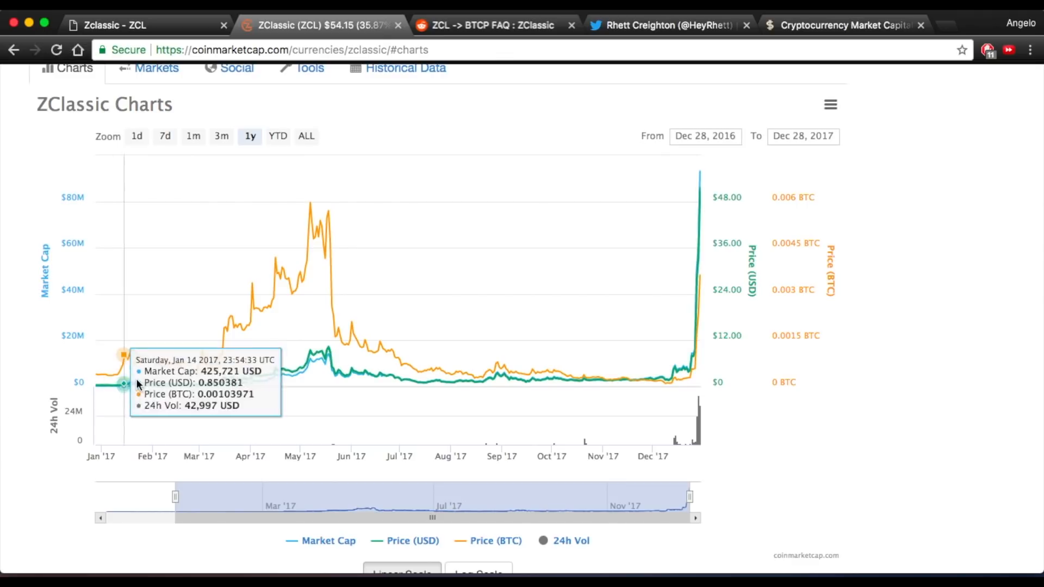
{"action": "mouse_move", "coordinate": [324, 357]}
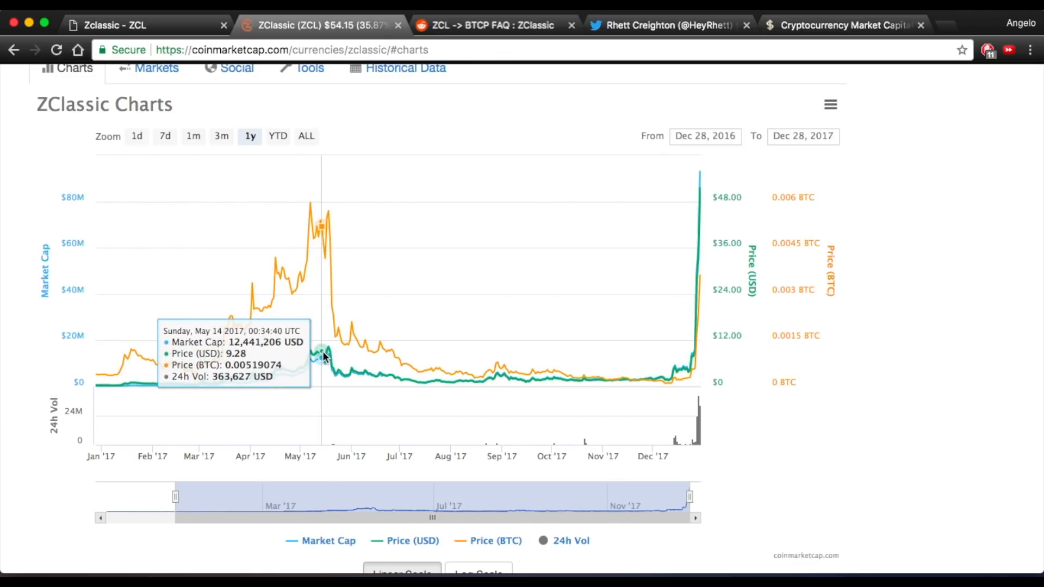
{"action": "mouse_move", "coordinate": [509, 374]}
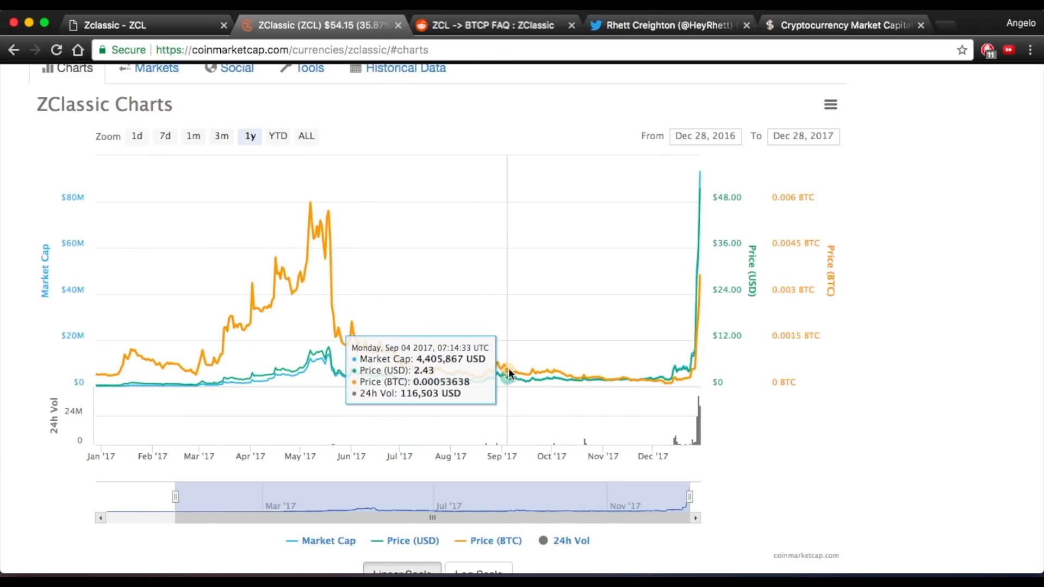
{"action": "mouse_move", "coordinate": [672, 376]}
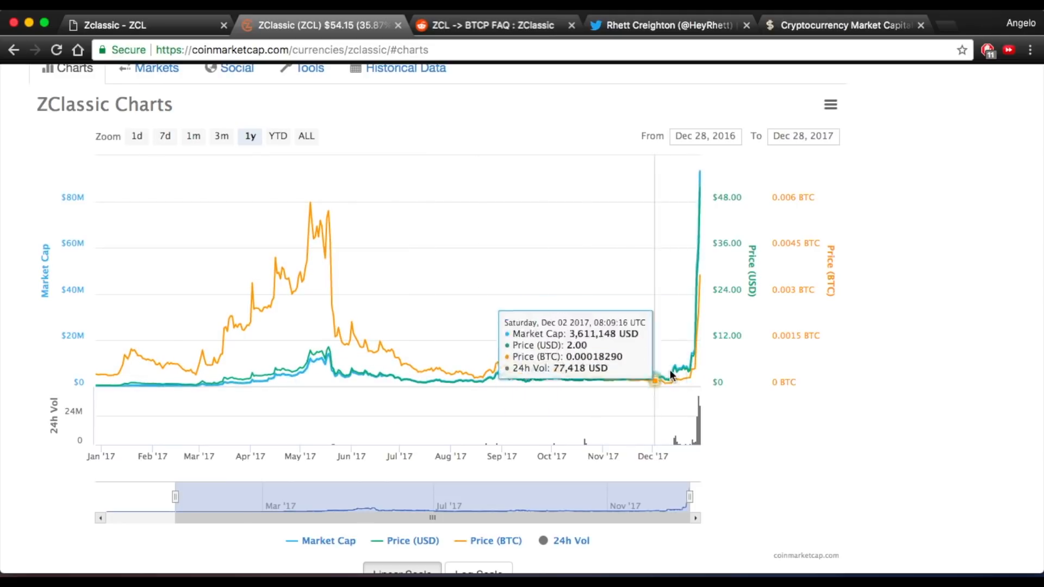
{"action": "mouse_move", "coordinate": [704, 383]}
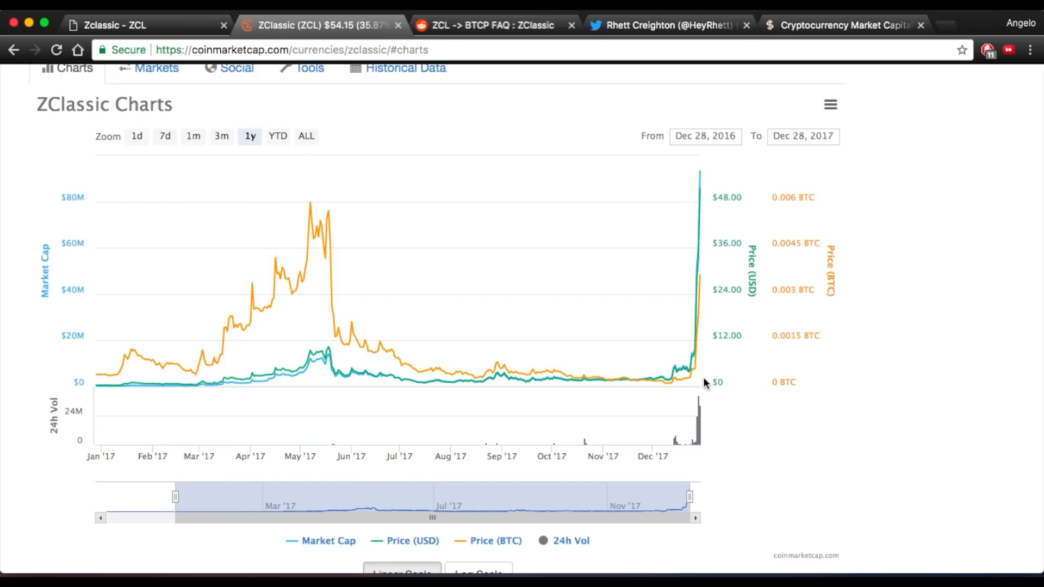
{"action": "mouse_move", "coordinate": [703, 235]}
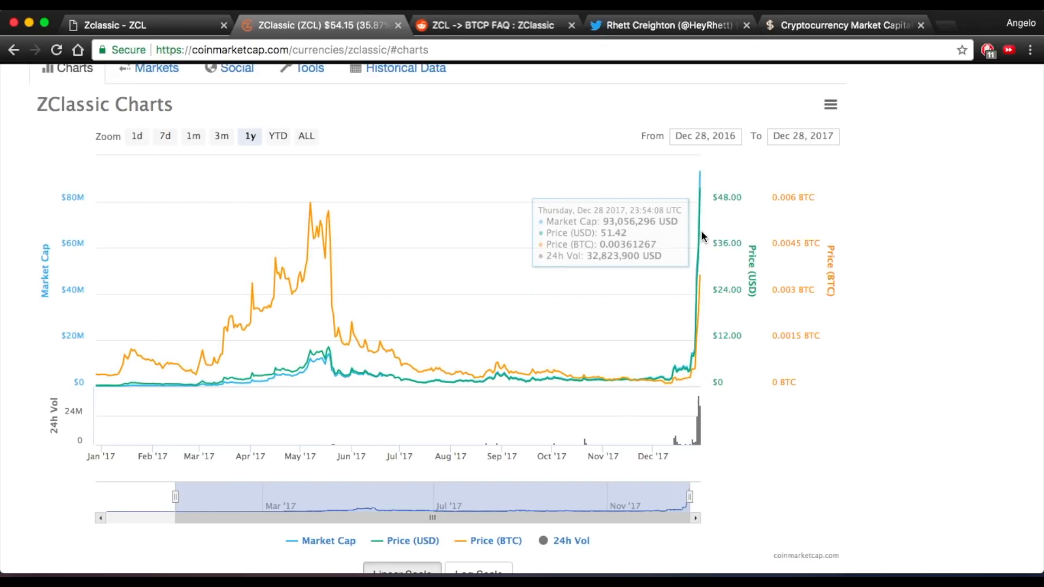
{"action": "mouse_move", "coordinate": [702, 235]}
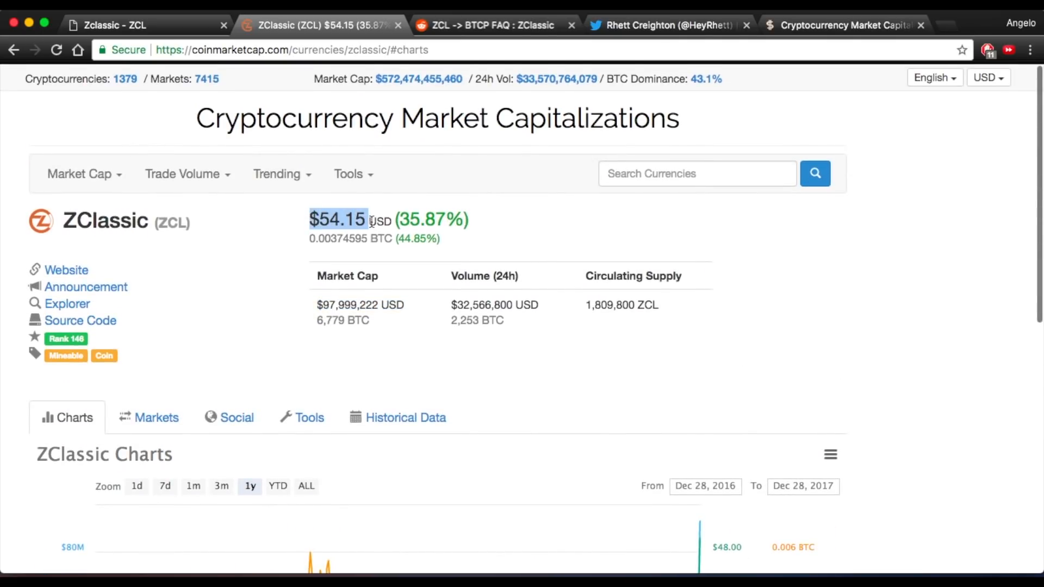
{"action": "mouse_move", "coordinate": [402, 321]}
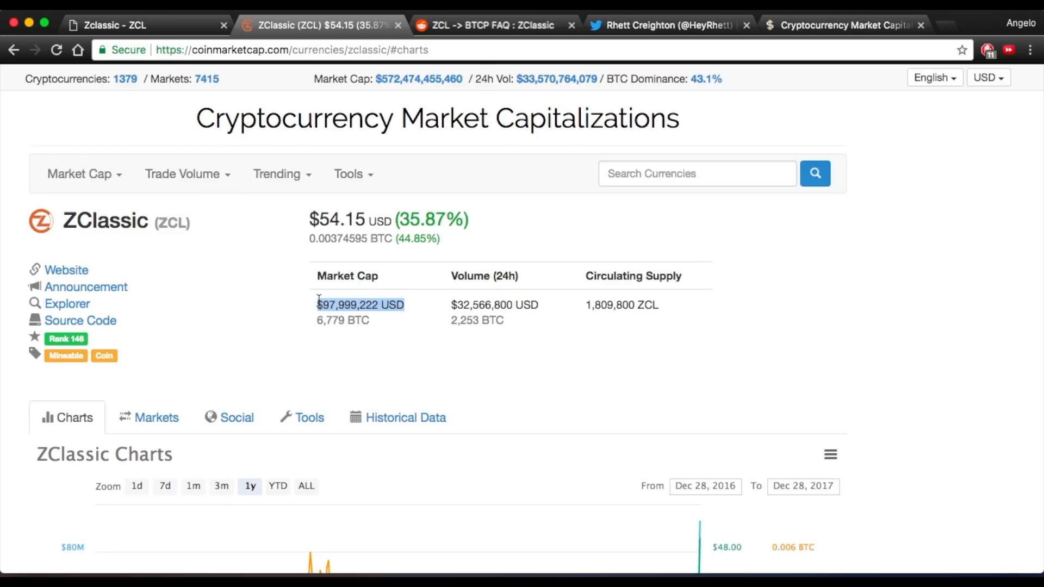
Switch to the ZCL -> BTCP FAQ thread on the ZClassic subreddit.
{"action": "left_click", "coordinate": [485, 26]}
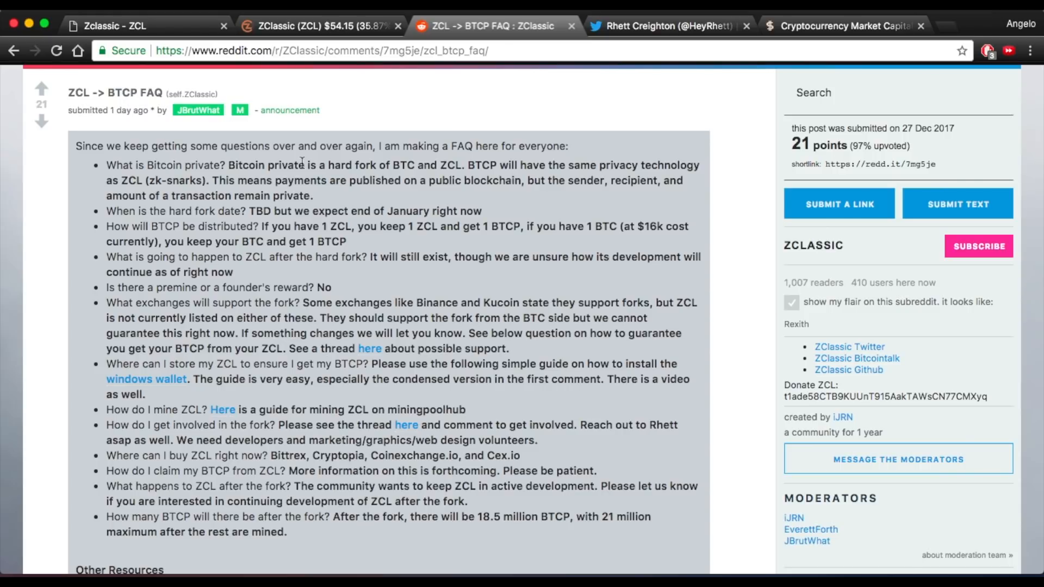
{"action": "mouse_move", "coordinate": [23, 183]}
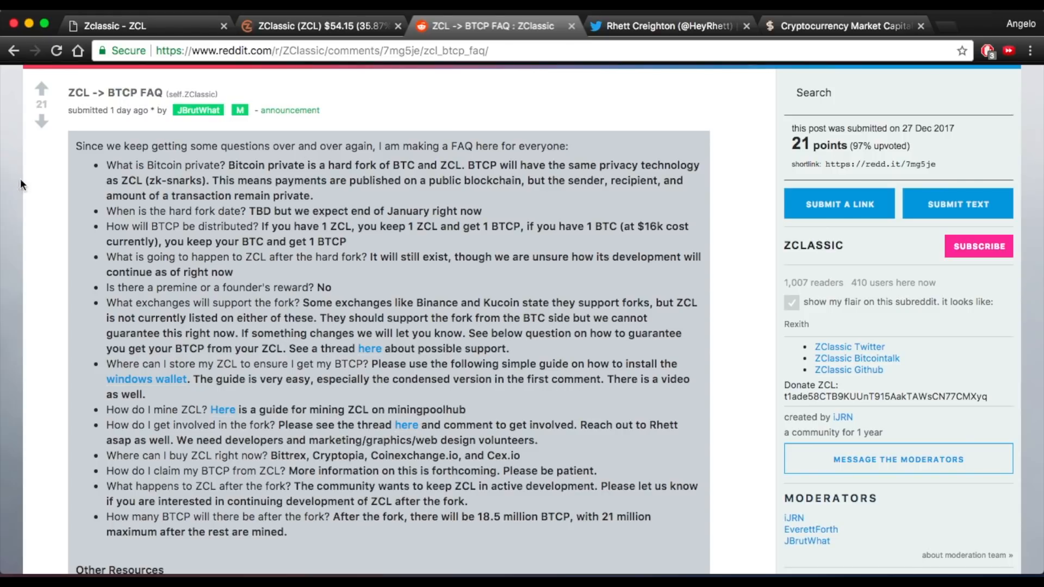
Read and highlight the answers that Bitcoin Private is a hard fork with public-blockchain payments.
{"action": "left_click_drag", "start_coordinate": [228, 165], "coordinate": [511, 165]}
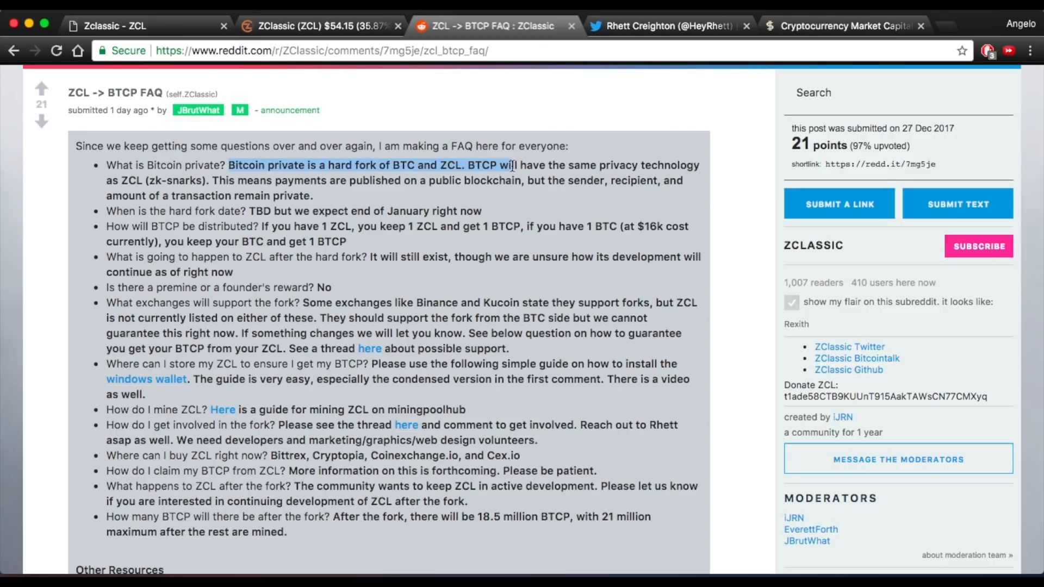
{"action": "left_click", "coordinate": [511, 166]}
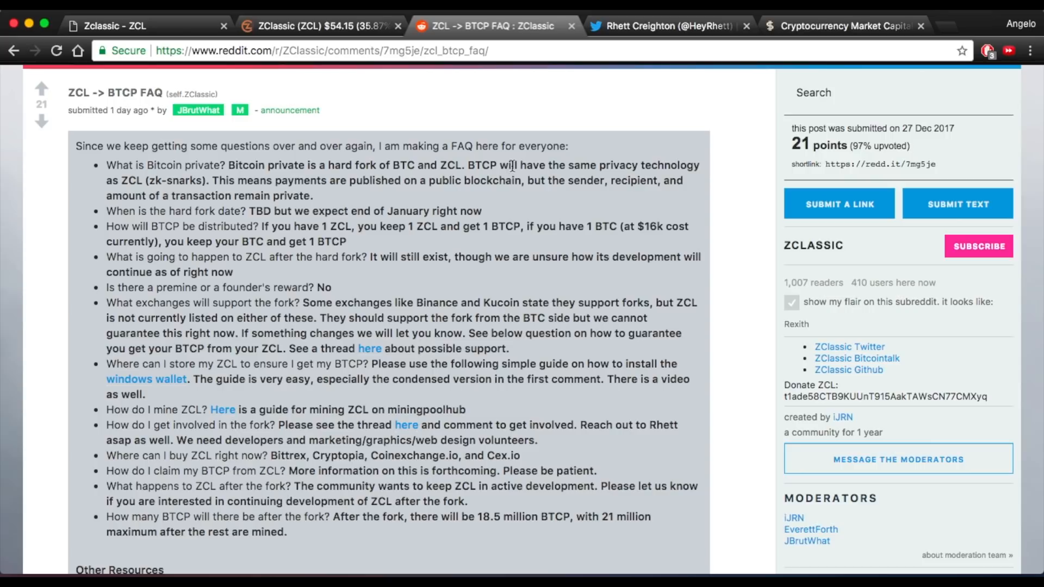
{"action": "double_click", "coordinate": [134, 196]}
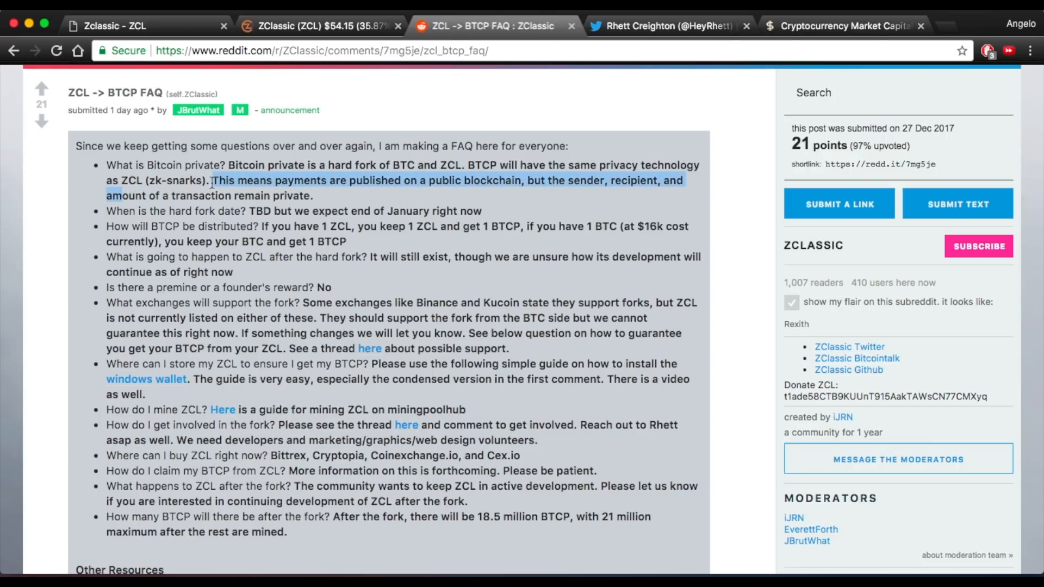
{"action": "left_click", "coordinate": [213, 180]}
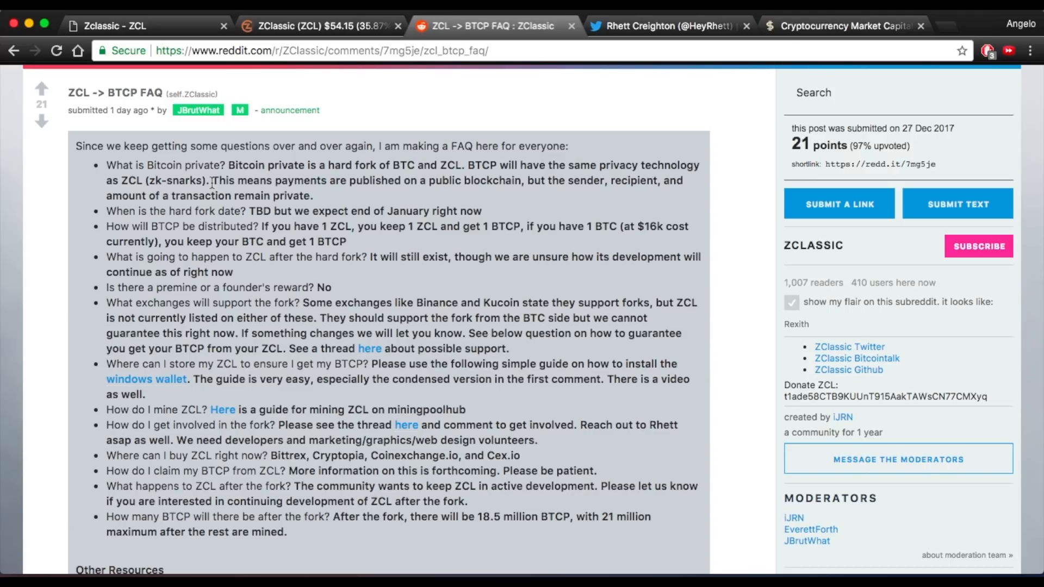
{"action": "left_click_drag", "start_coordinate": [321, 210], "coordinate": [483, 211]}
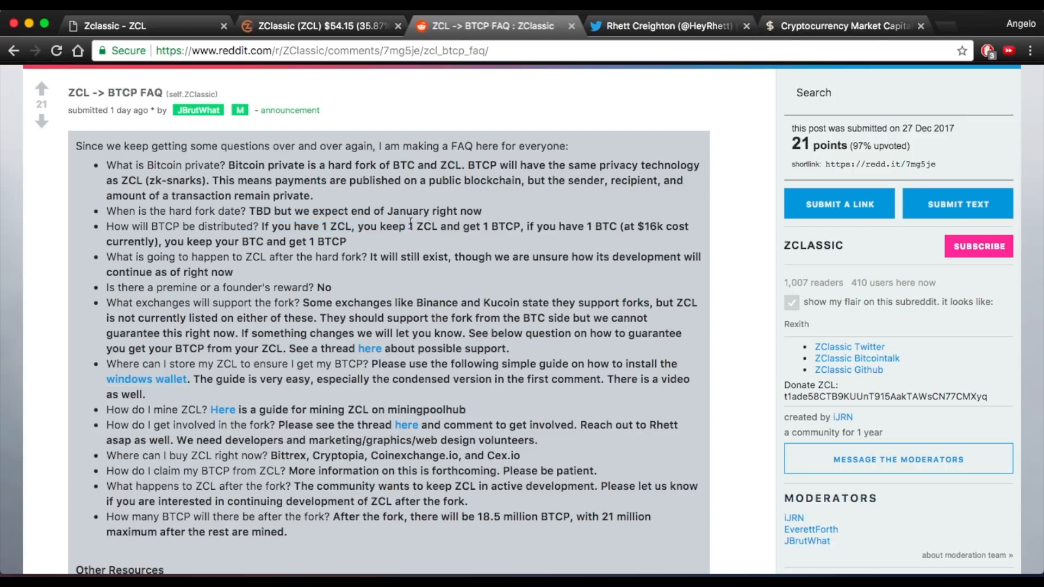
Highlight the answers that 1 ZCL gets 1 BTCP and BTC holders keep BTC and get BTCP.
{"action": "left_click_drag", "start_coordinate": [405, 226], "coordinate": [520, 226]}
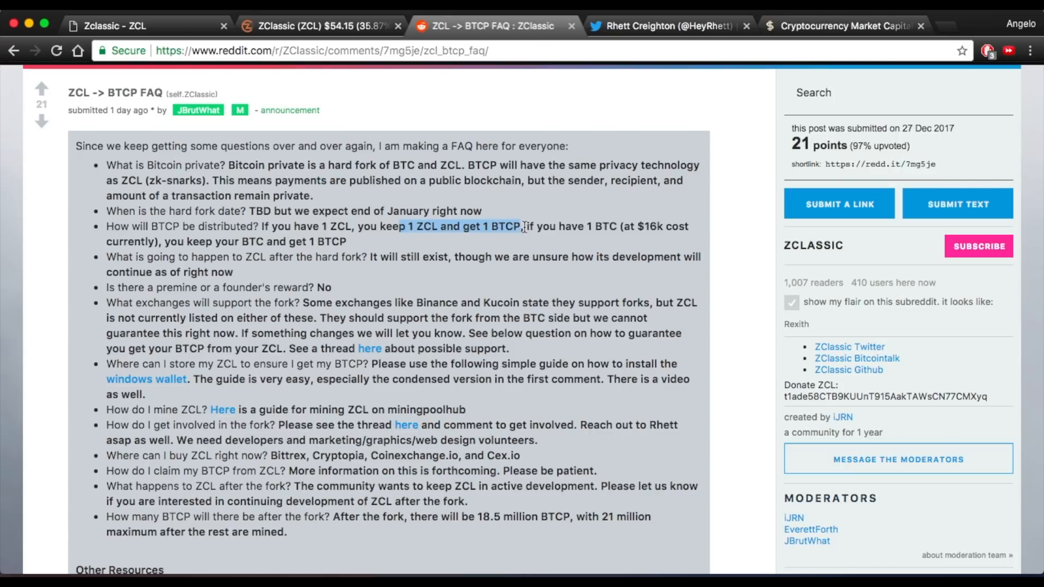
{"action": "left_click", "coordinate": [168, 241]}
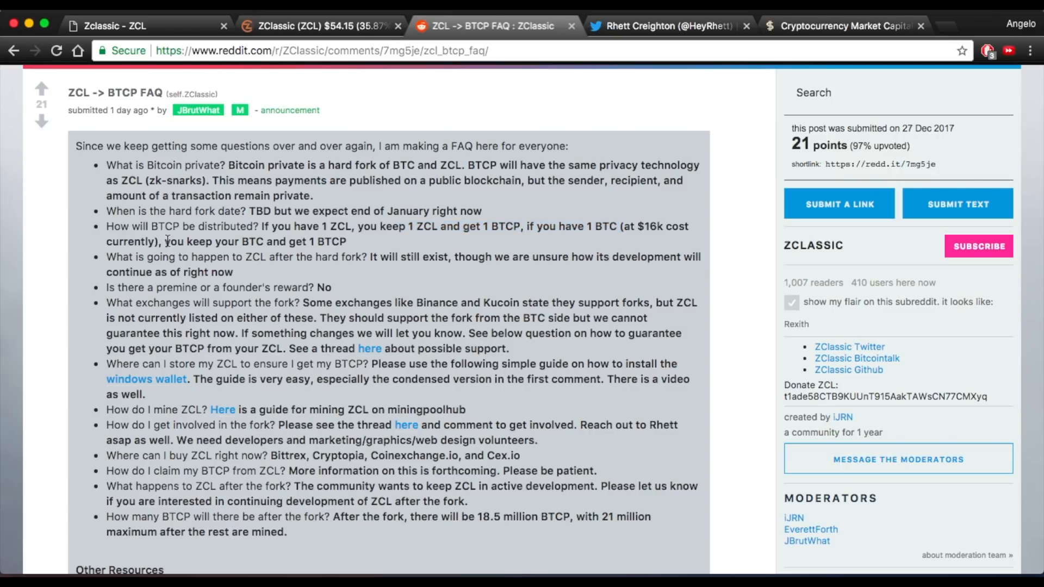
{"action": "left_click_drag", "start_coordinate": [166, 241], "coordinate": [356, 241]}
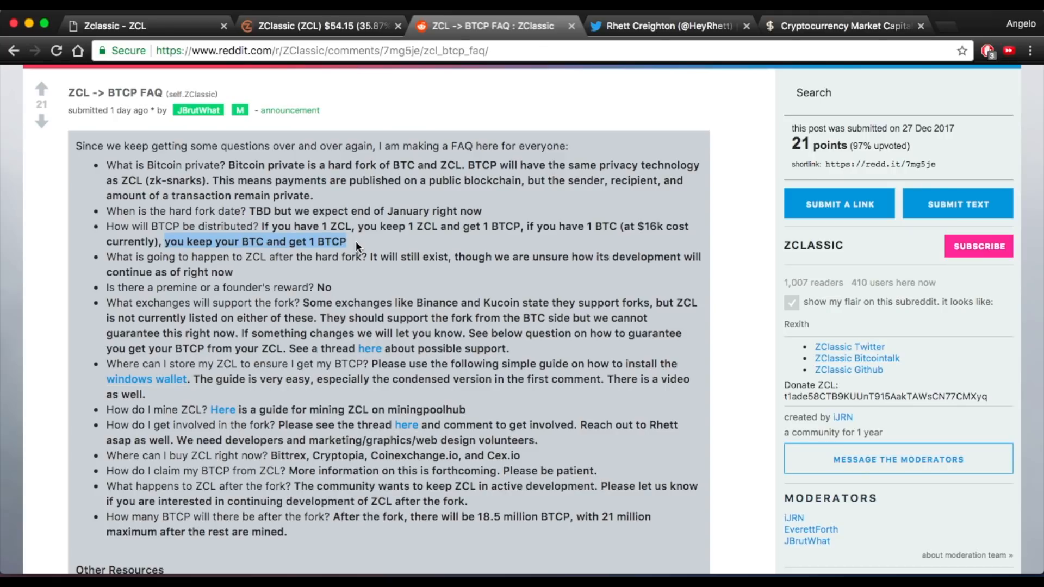
{"action": "left_click", "coordinate": [366, 271]}
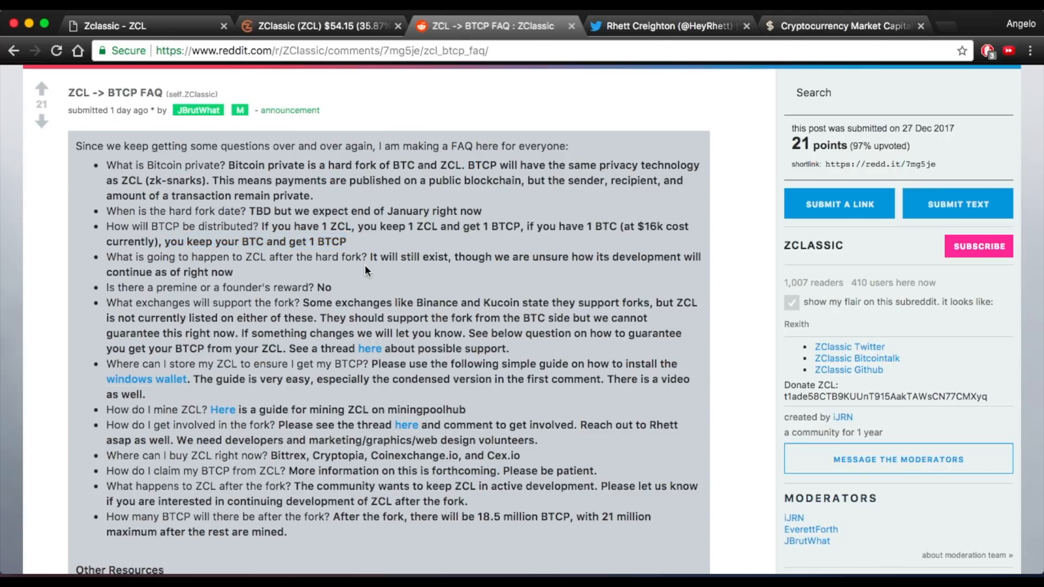
{"action": "left_click_drag", "start_coordinate": [371, 257], "coordinate": [245, 272]}
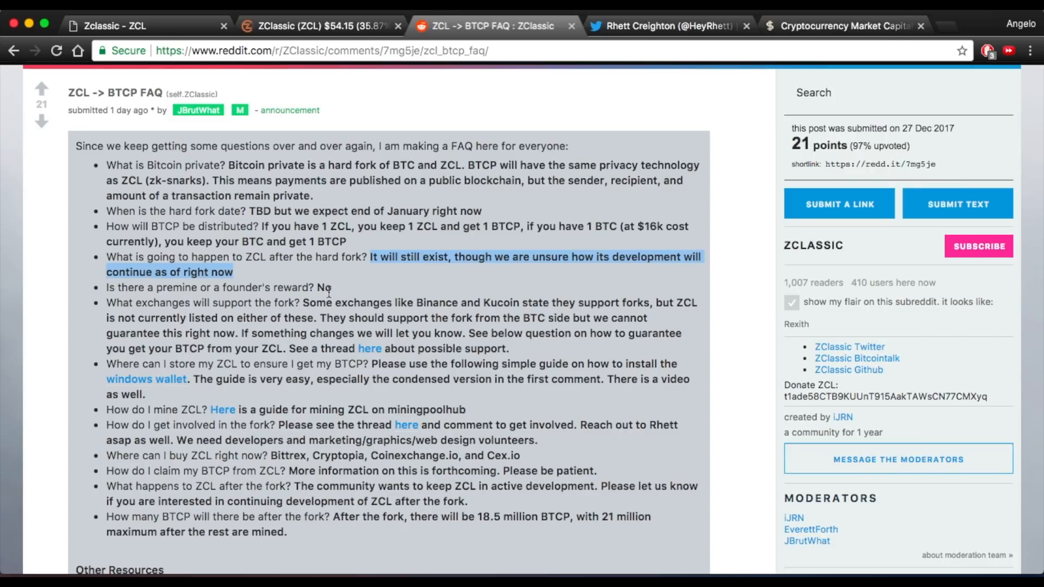
{"action": "scroll", "scroll_direction": "down", "scroll_amount": 3}
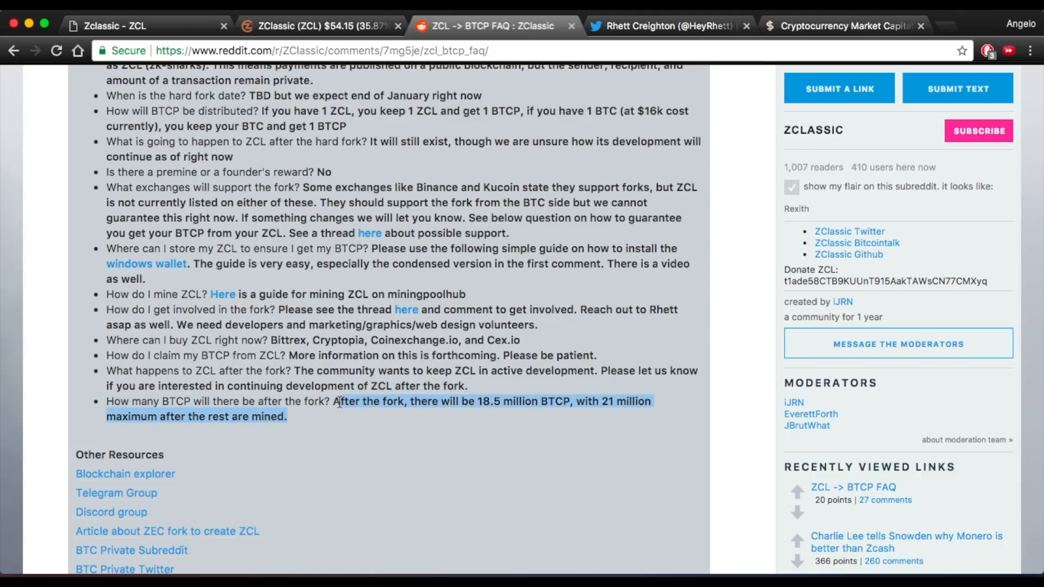
Highlight the final answer on total BTCP supply, then move to the cryptocurrency rankings.
{"action": "left_click", "coordinate": [517, 394]}
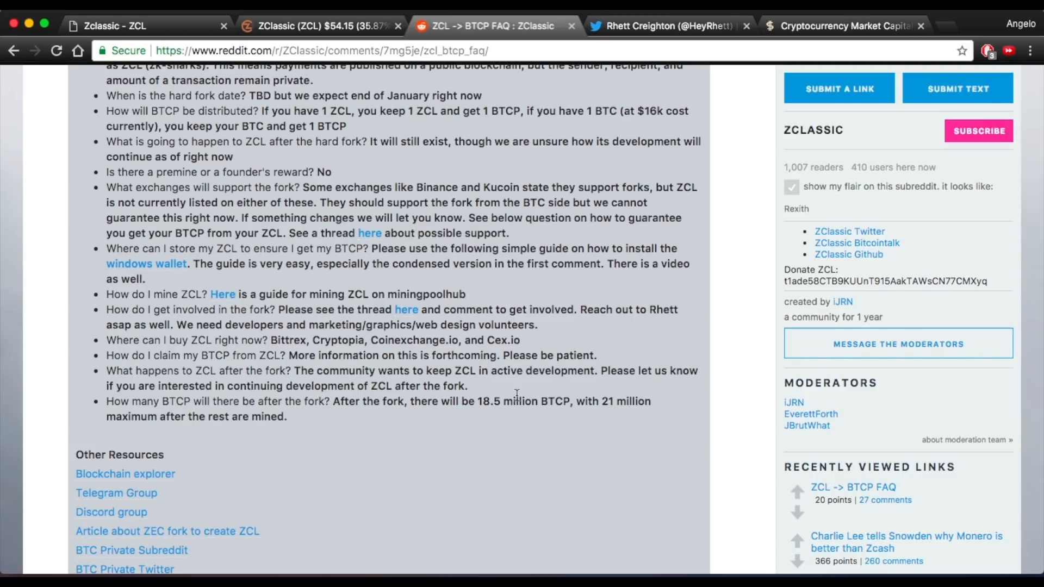
{"action": "left_click_drag", "start_coordinate": [106, 401], "coordinate": [287, 416]}
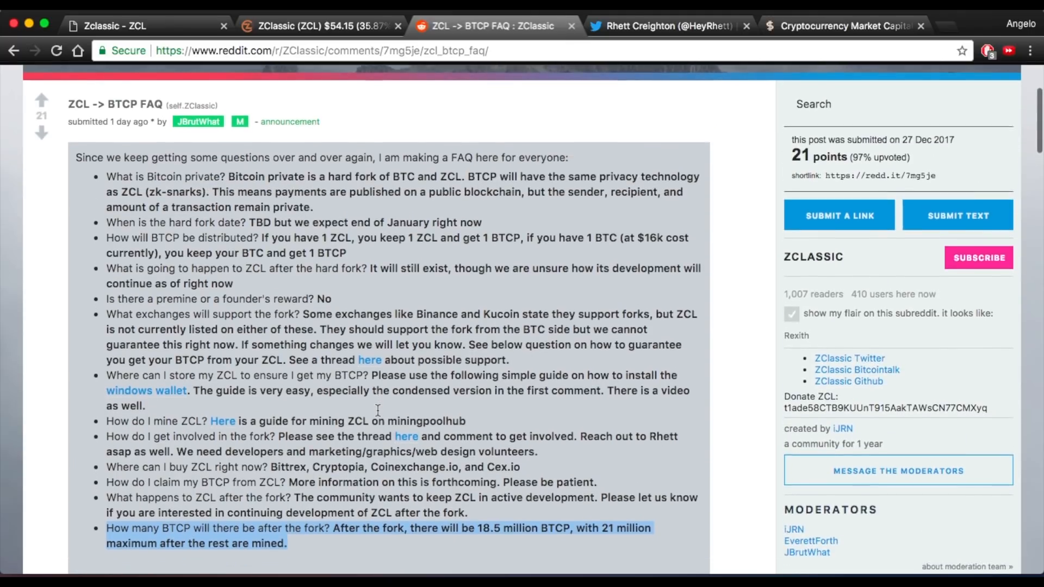
{"action": "left_click", "coordinate": [843, 26]}
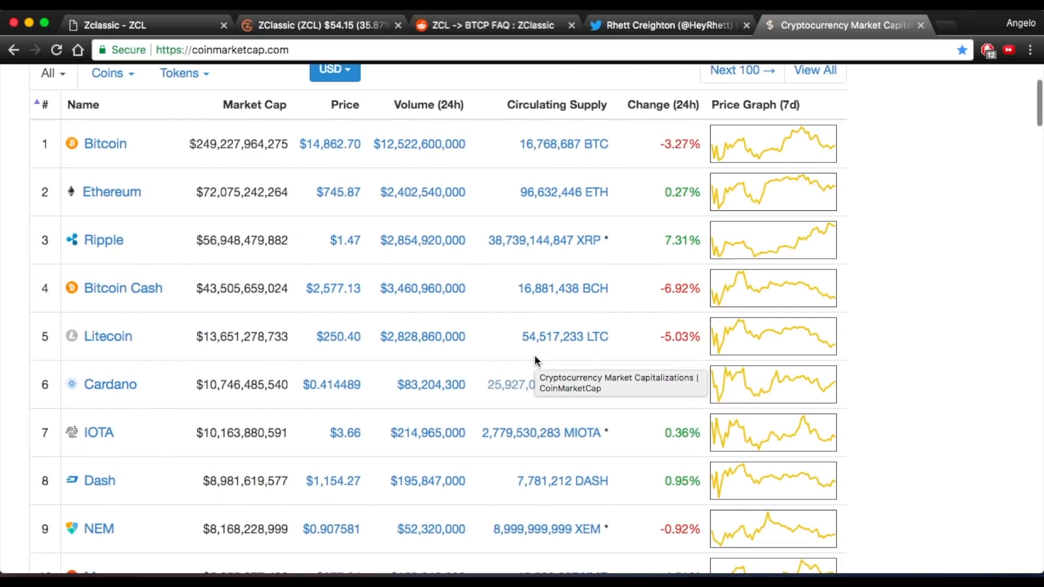
{"action": "mouse_move", "coordinate": [38, 288]}
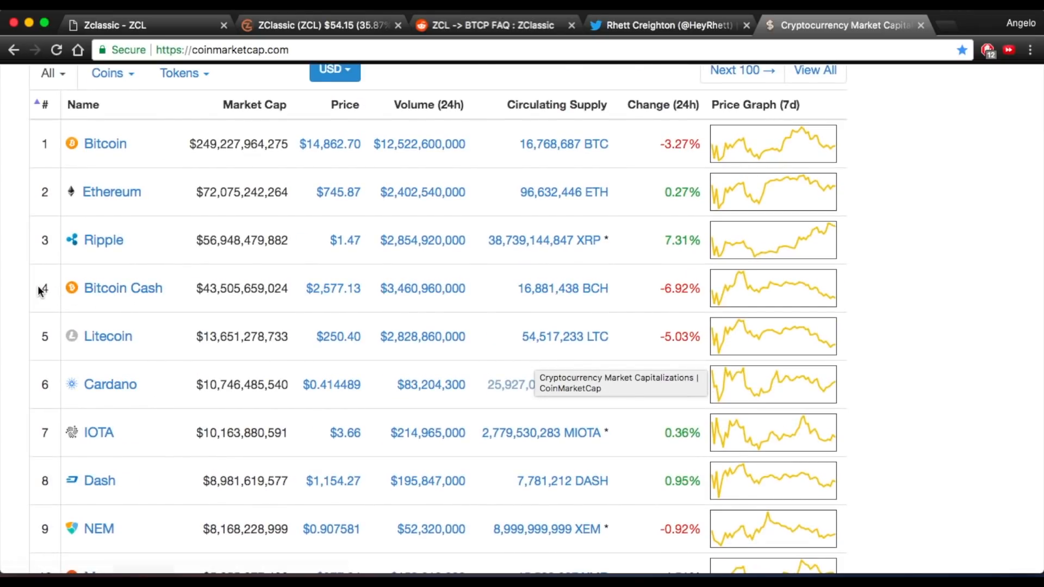
{"action": "mouse_move", "coordinate": [4, 220]}
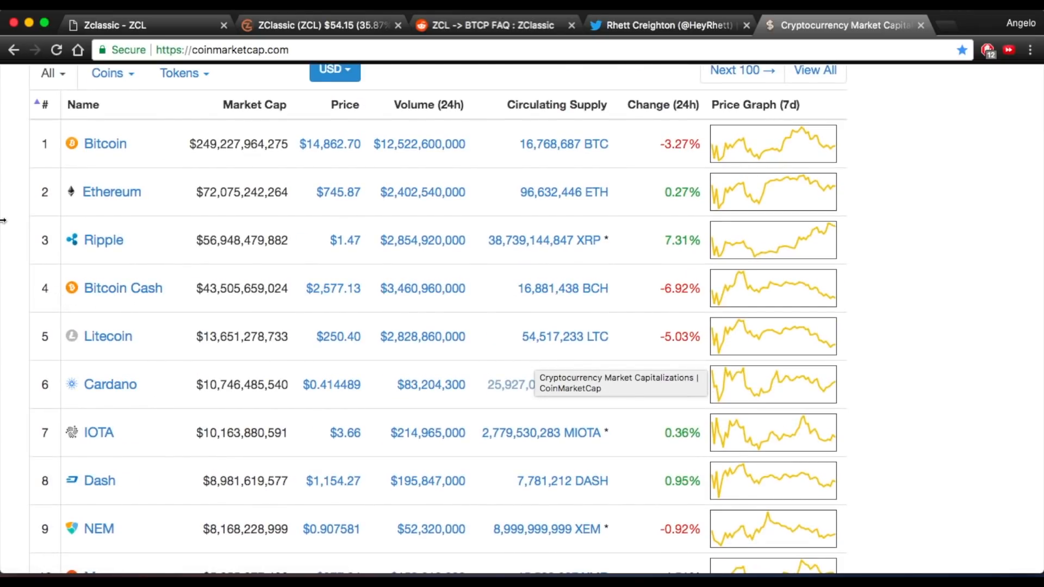
{"action": "scroll", "scroll_direction": "up", "scroll_amount": 3}
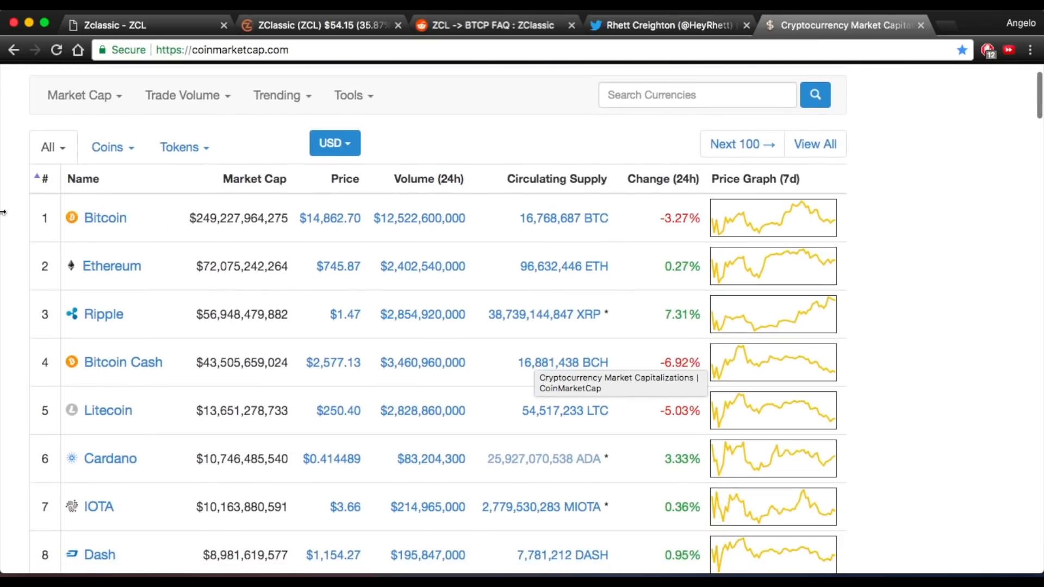
{"action": "scroll", "scroll_direction": "down", "scroll_amount": 3}
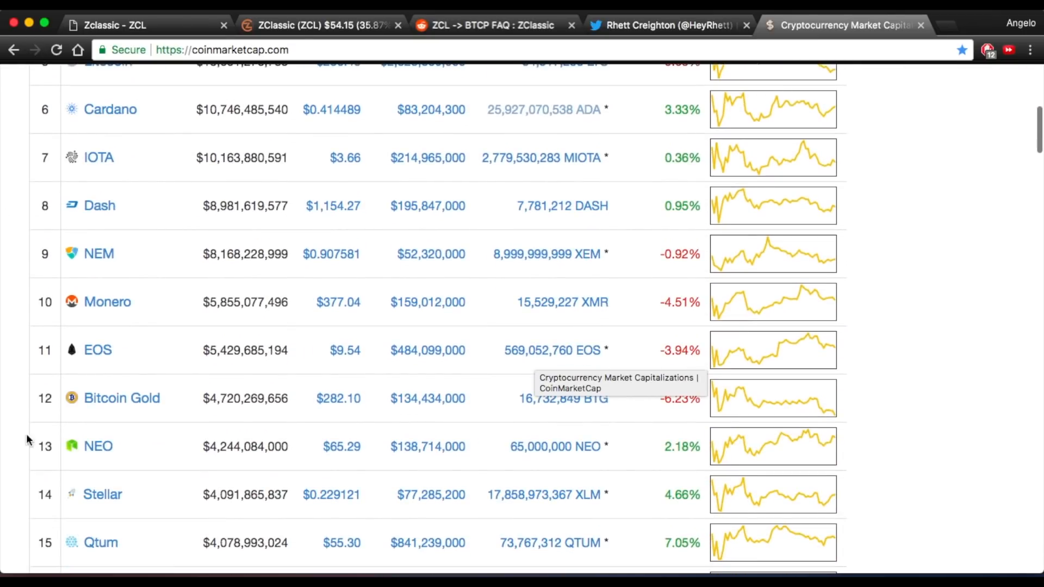
{"action": "scroll", "scroll_direction": "up", "scroll_amount": 3}
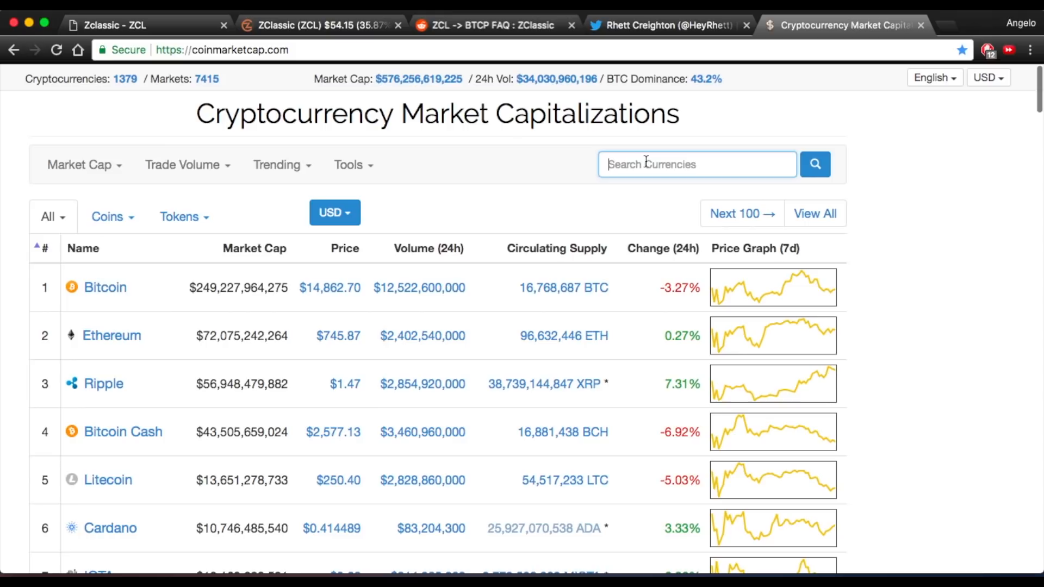
{"action": "type", "text": "Bitcoin dia"}
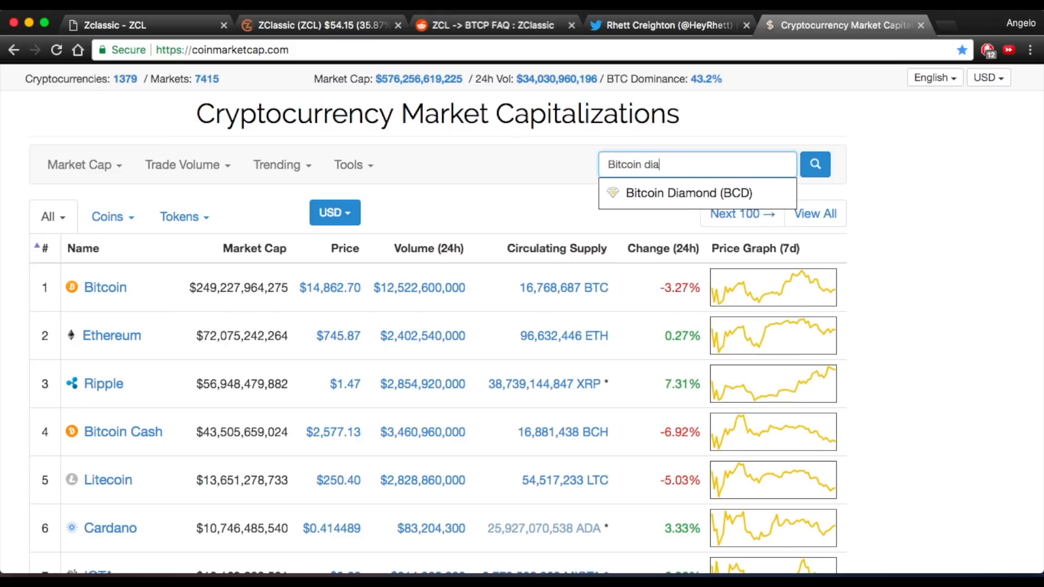
{"action": "left_click", "coordinate": [686, 192]}
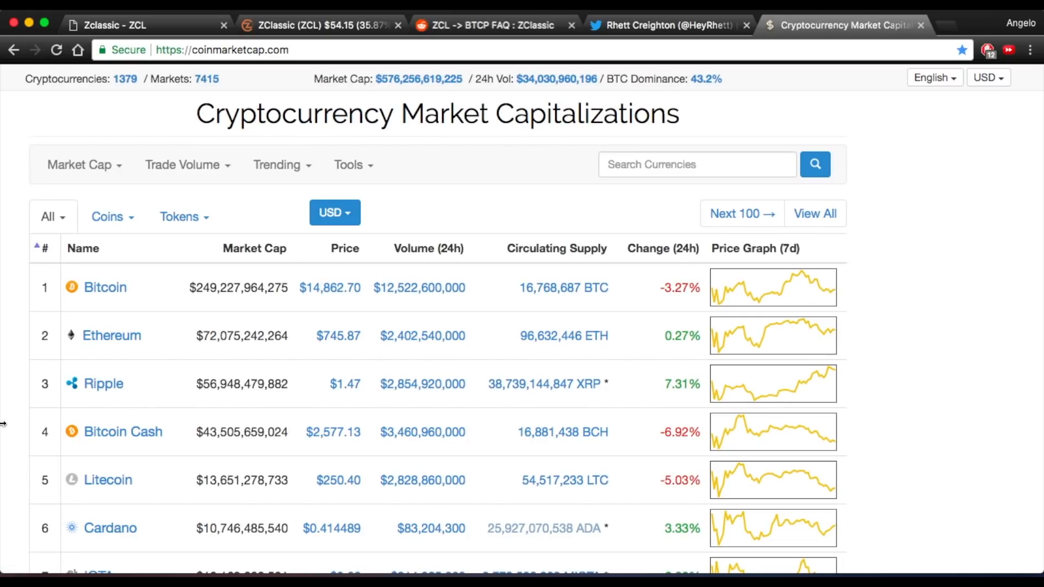
{"action": "scroll", "scroll_direction": "down", "scroll_amount": 3}
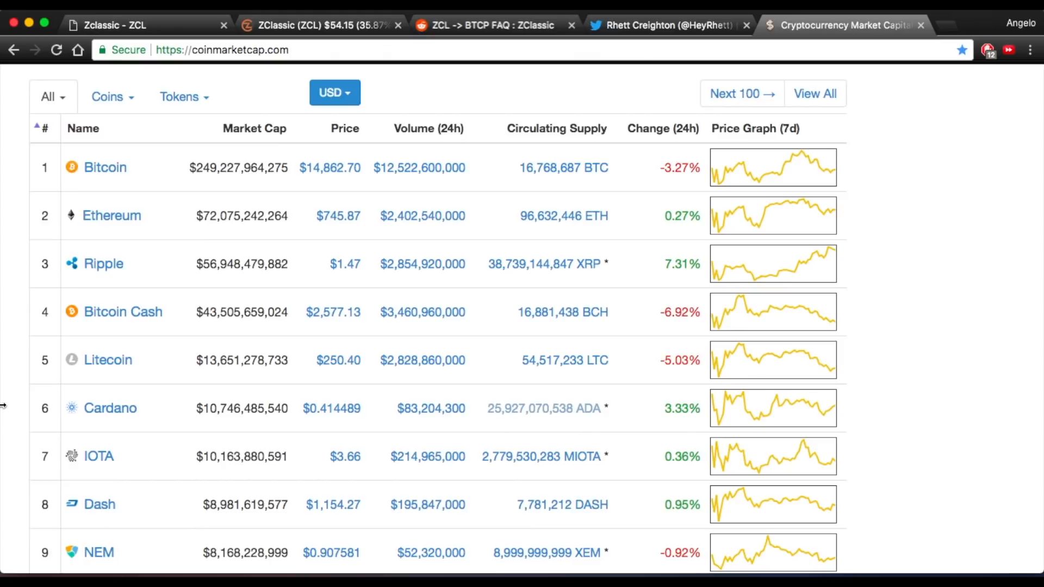
{"action": "scroll", "scroll_direction": "down", "scroll_amount": 3}
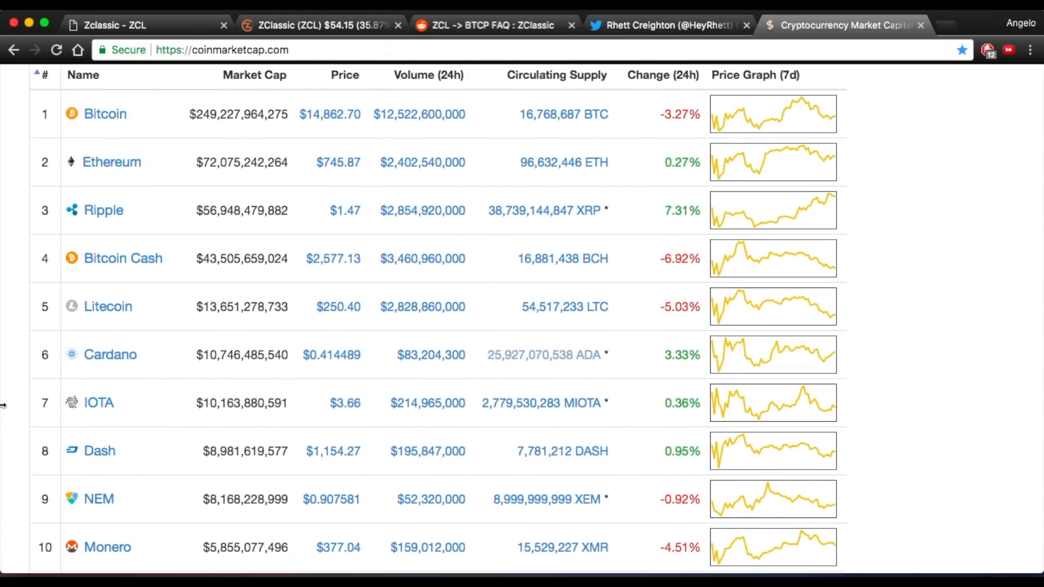
Scroll the ranking down to Zcash at rank 25 with its $498.12 price and $1,462,977,911 market cap.
{"action": "scroll", "scroll_direction": "down", "scroll_amount": 3}
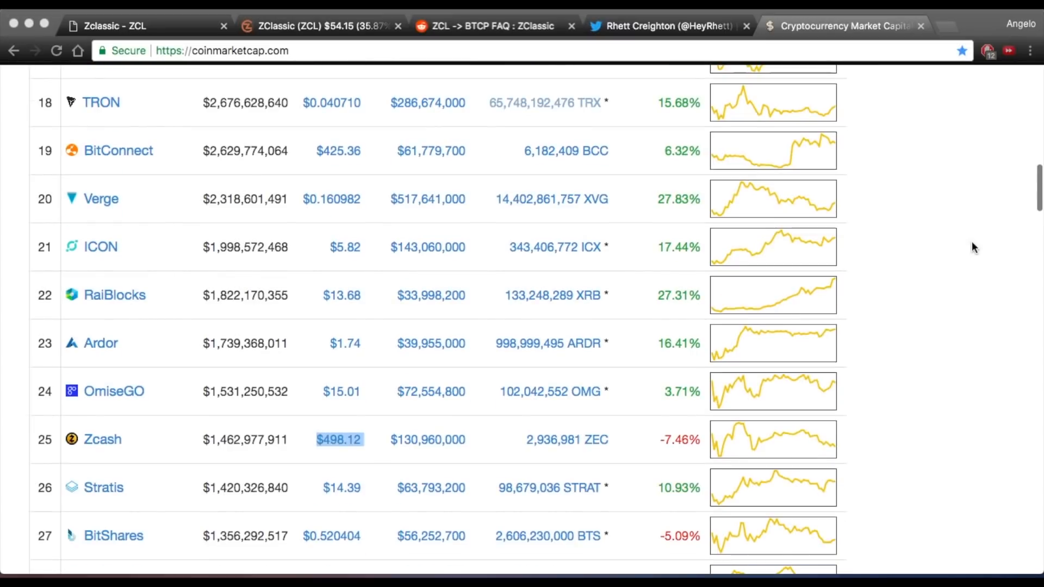
{"action": "scroll", "scroll_direction": "down", "scroll_amount": 3}
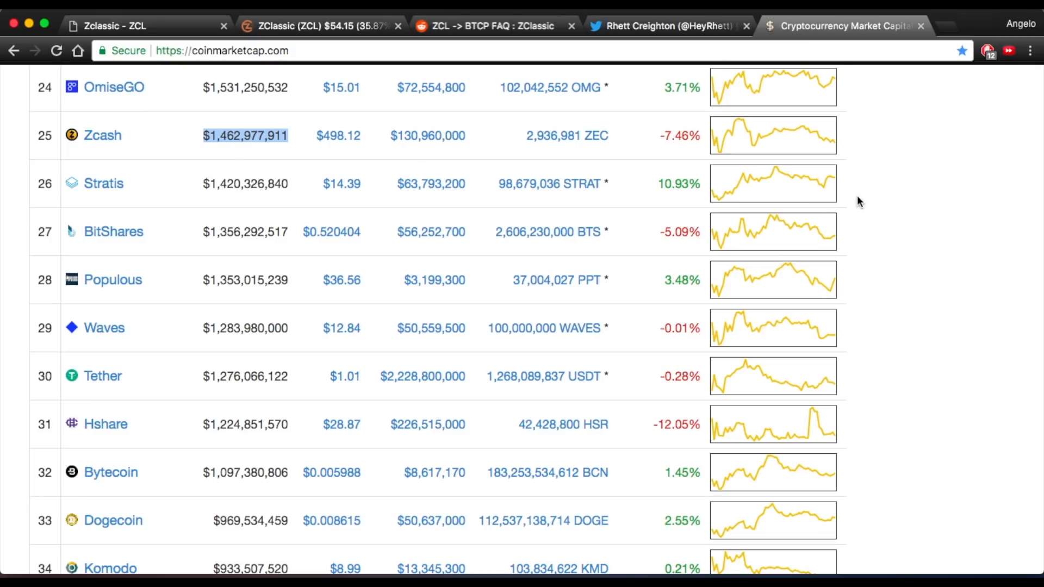
{"action": "scroll", "scroll_direction": "up", "scroll_amount": 3}
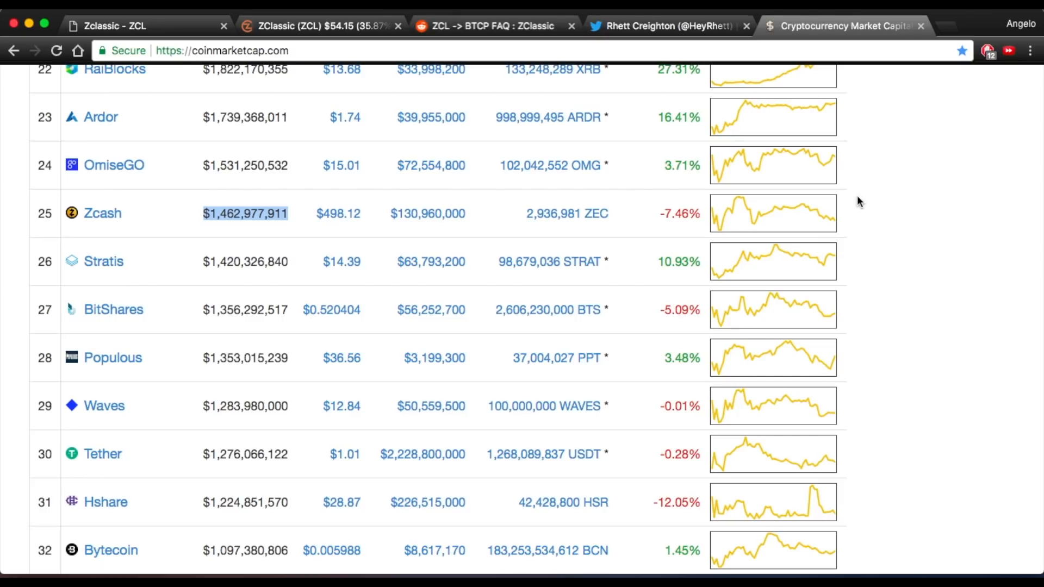
{"action": "mouse_move", "coordinate": [409, 85]}
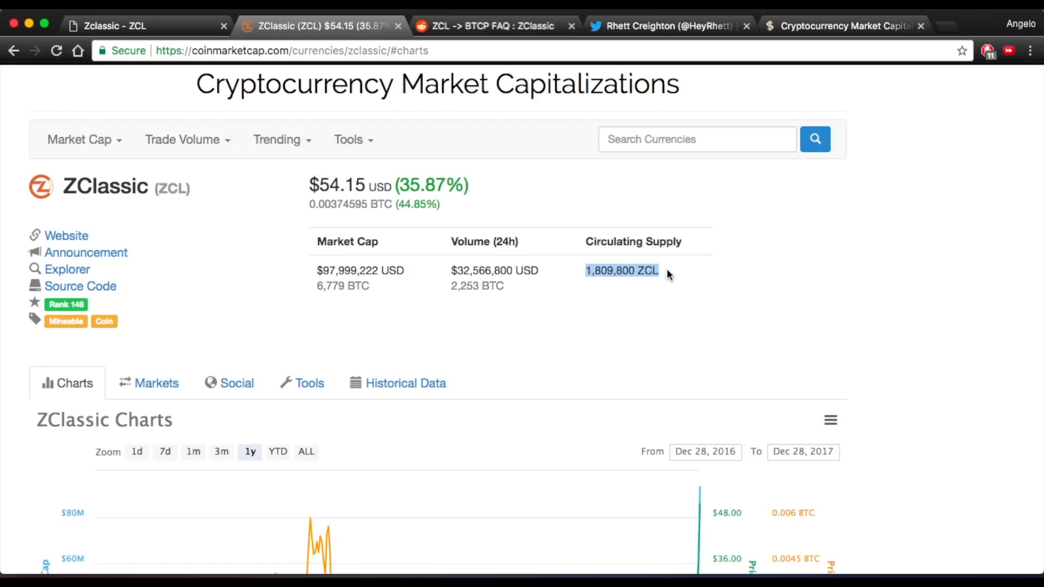
{"action": "mouse_move", "coordinate": [643, 29]}
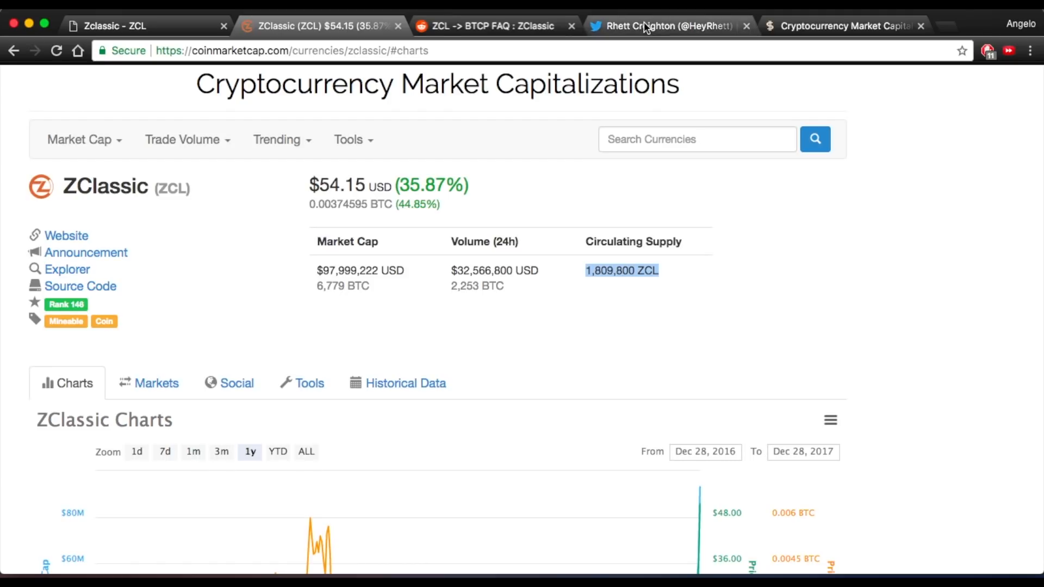
{"action": "left_click", "coordinate": [667, 26]}
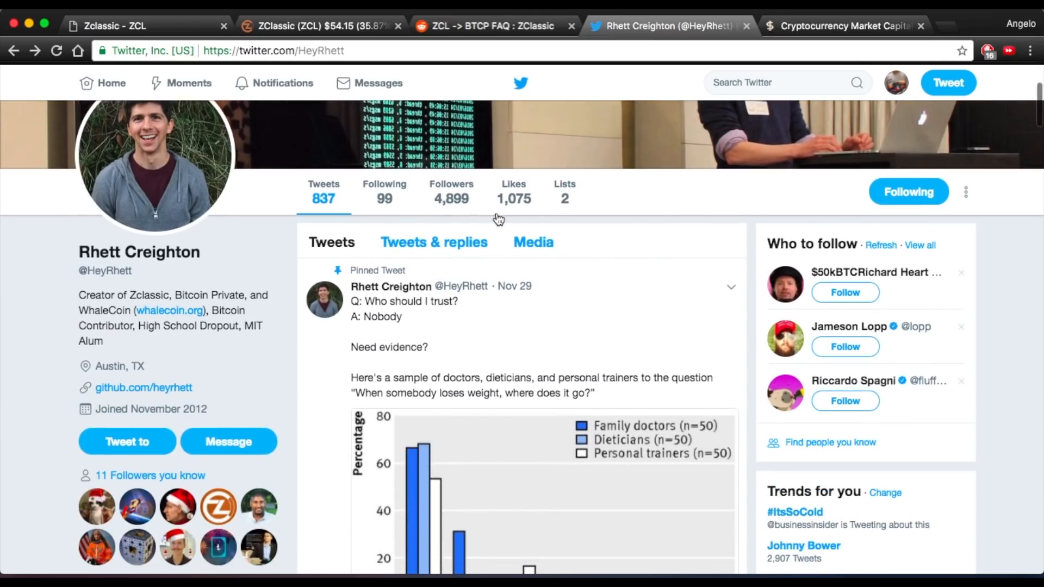
{"action": "scroll", "scroll_direction": "down", "scroll_amount": 3}
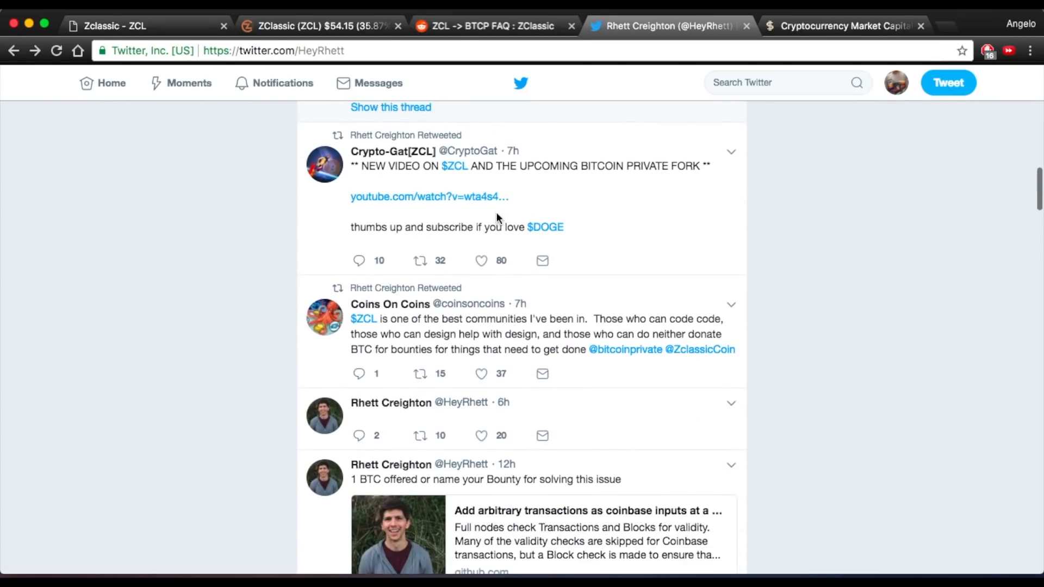
{"action": "scroll", "scroll_direction": "down", "scroll_amount": 3}
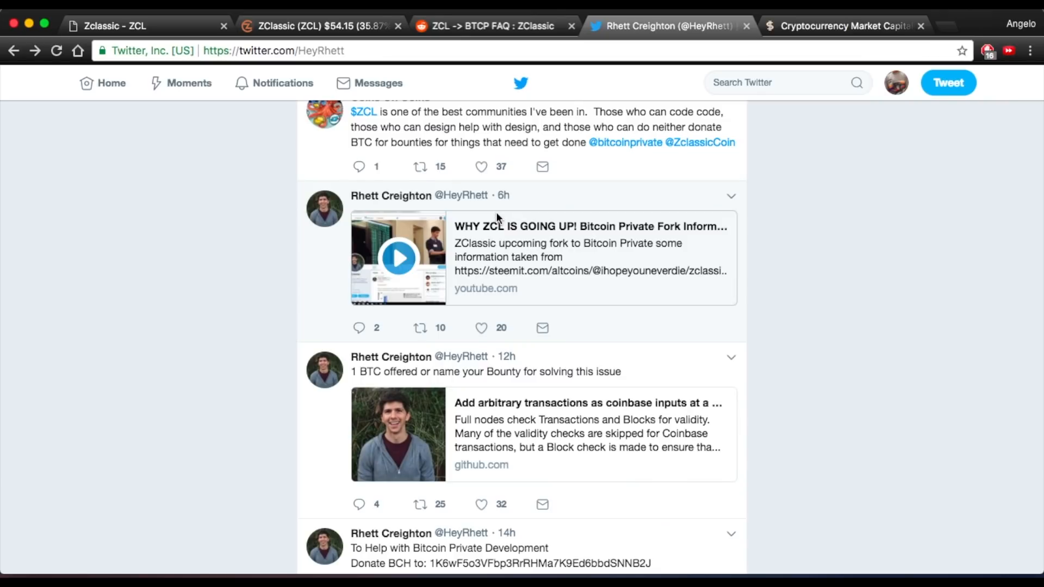
{"action": "scroll", "scroll_direction": "down", "scroll_amount": 3}
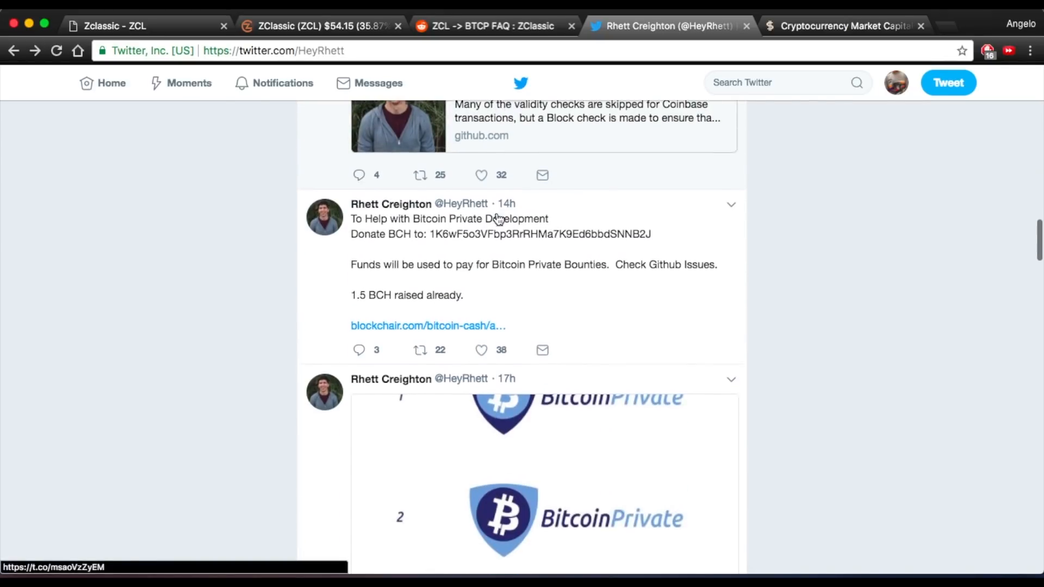